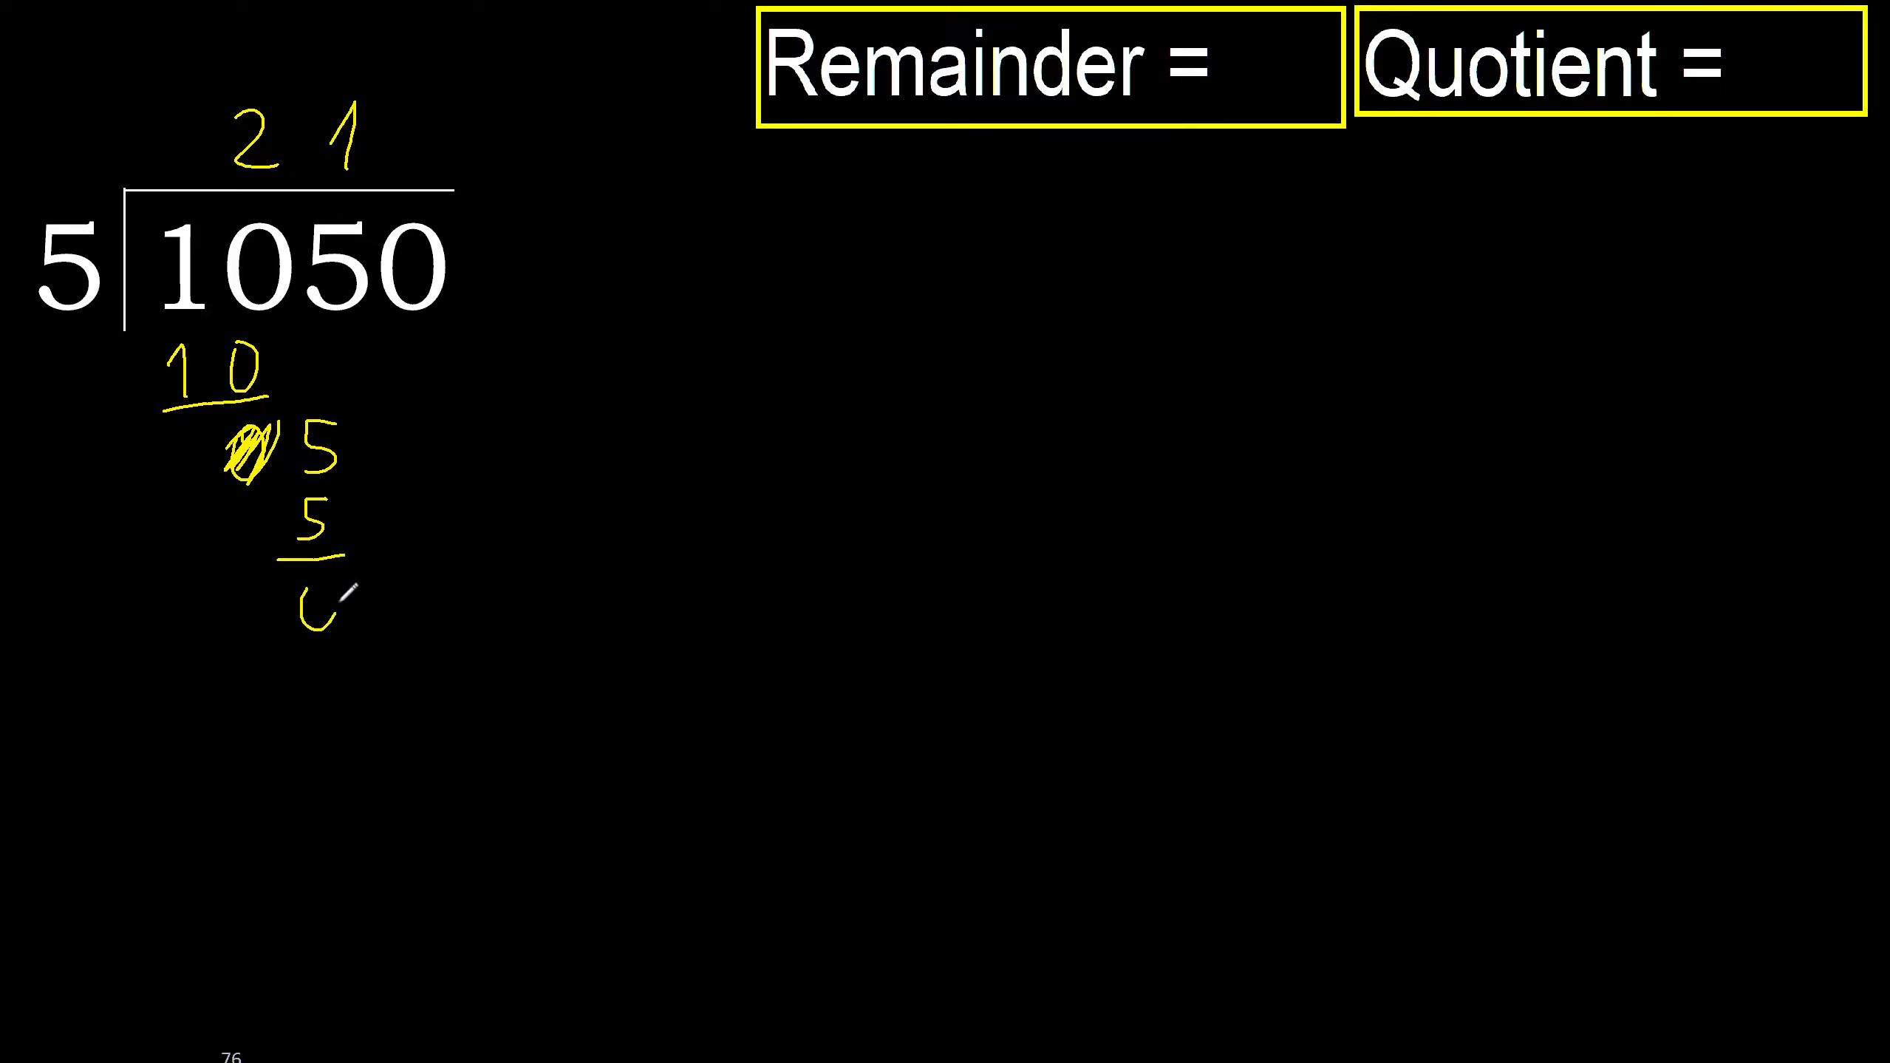
Write the 0 from 5 minus 5 and bring down the final 0 of 1050 beside it.
click(319, 603)
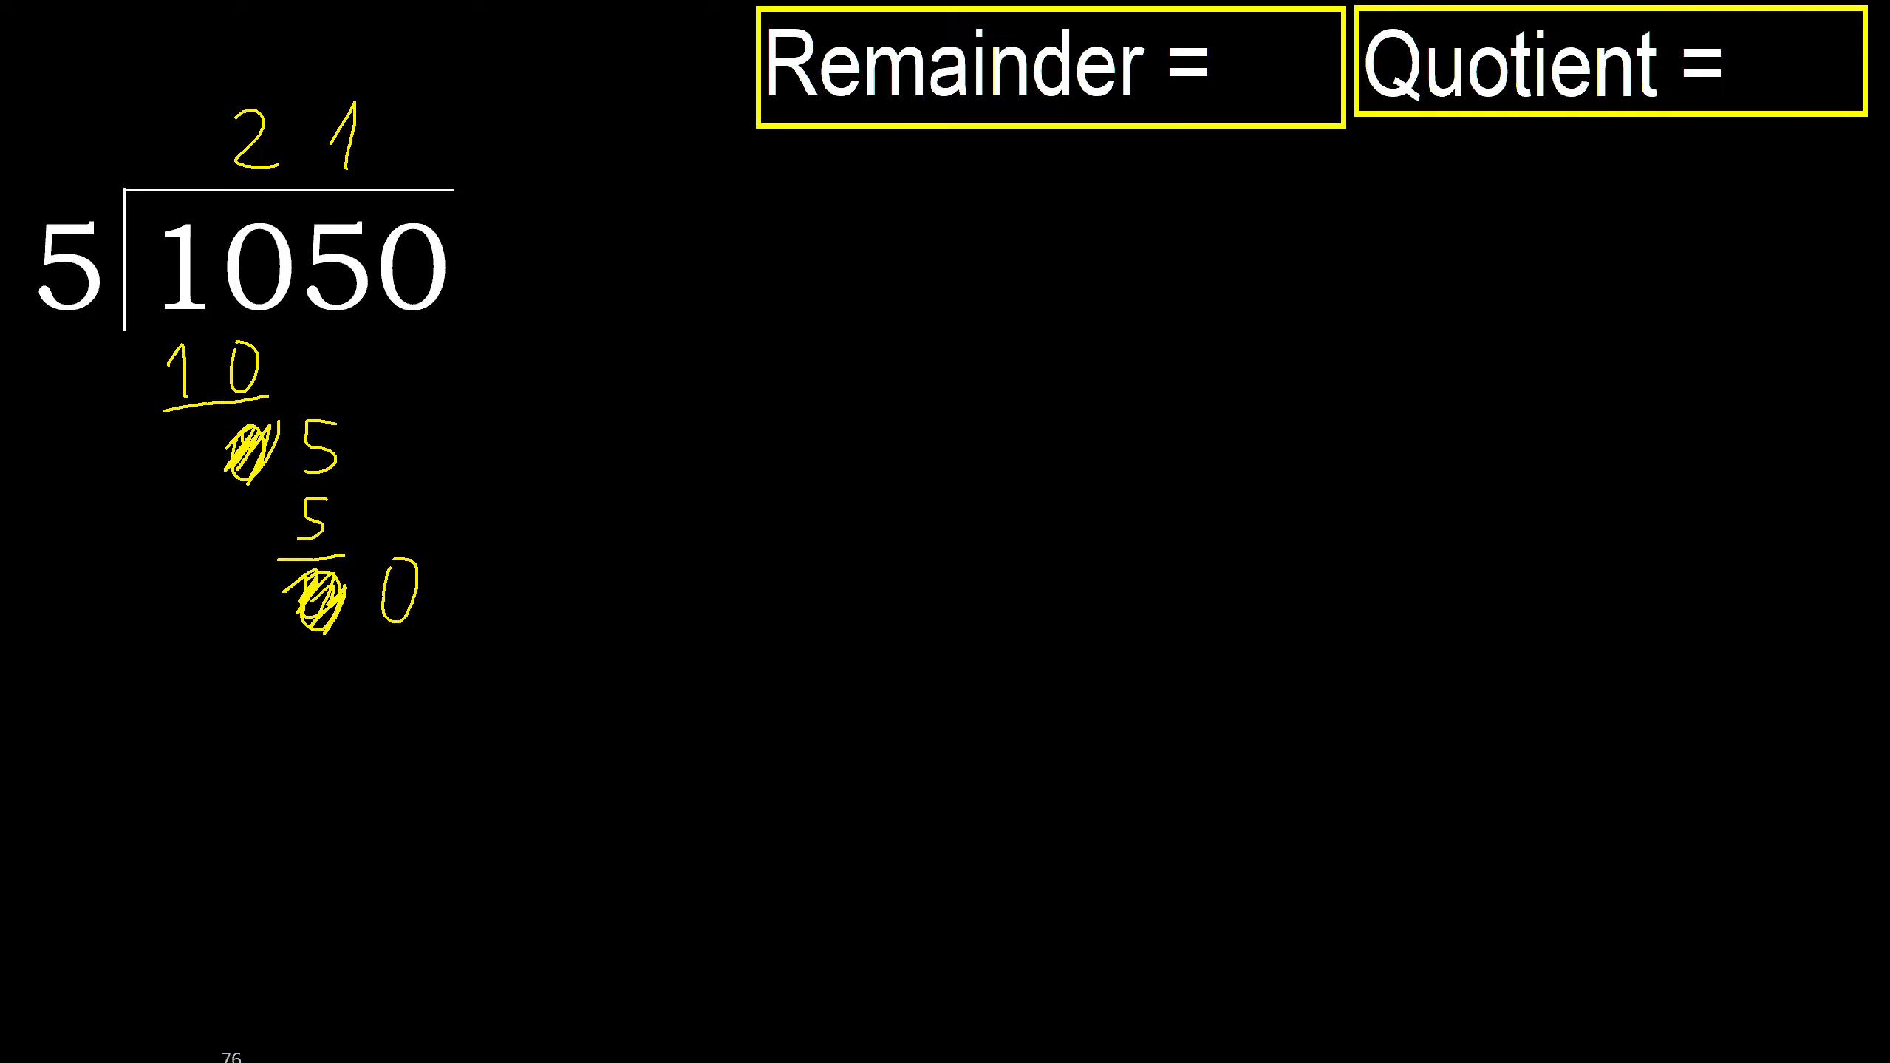
drag(397, 519, 410, 627)
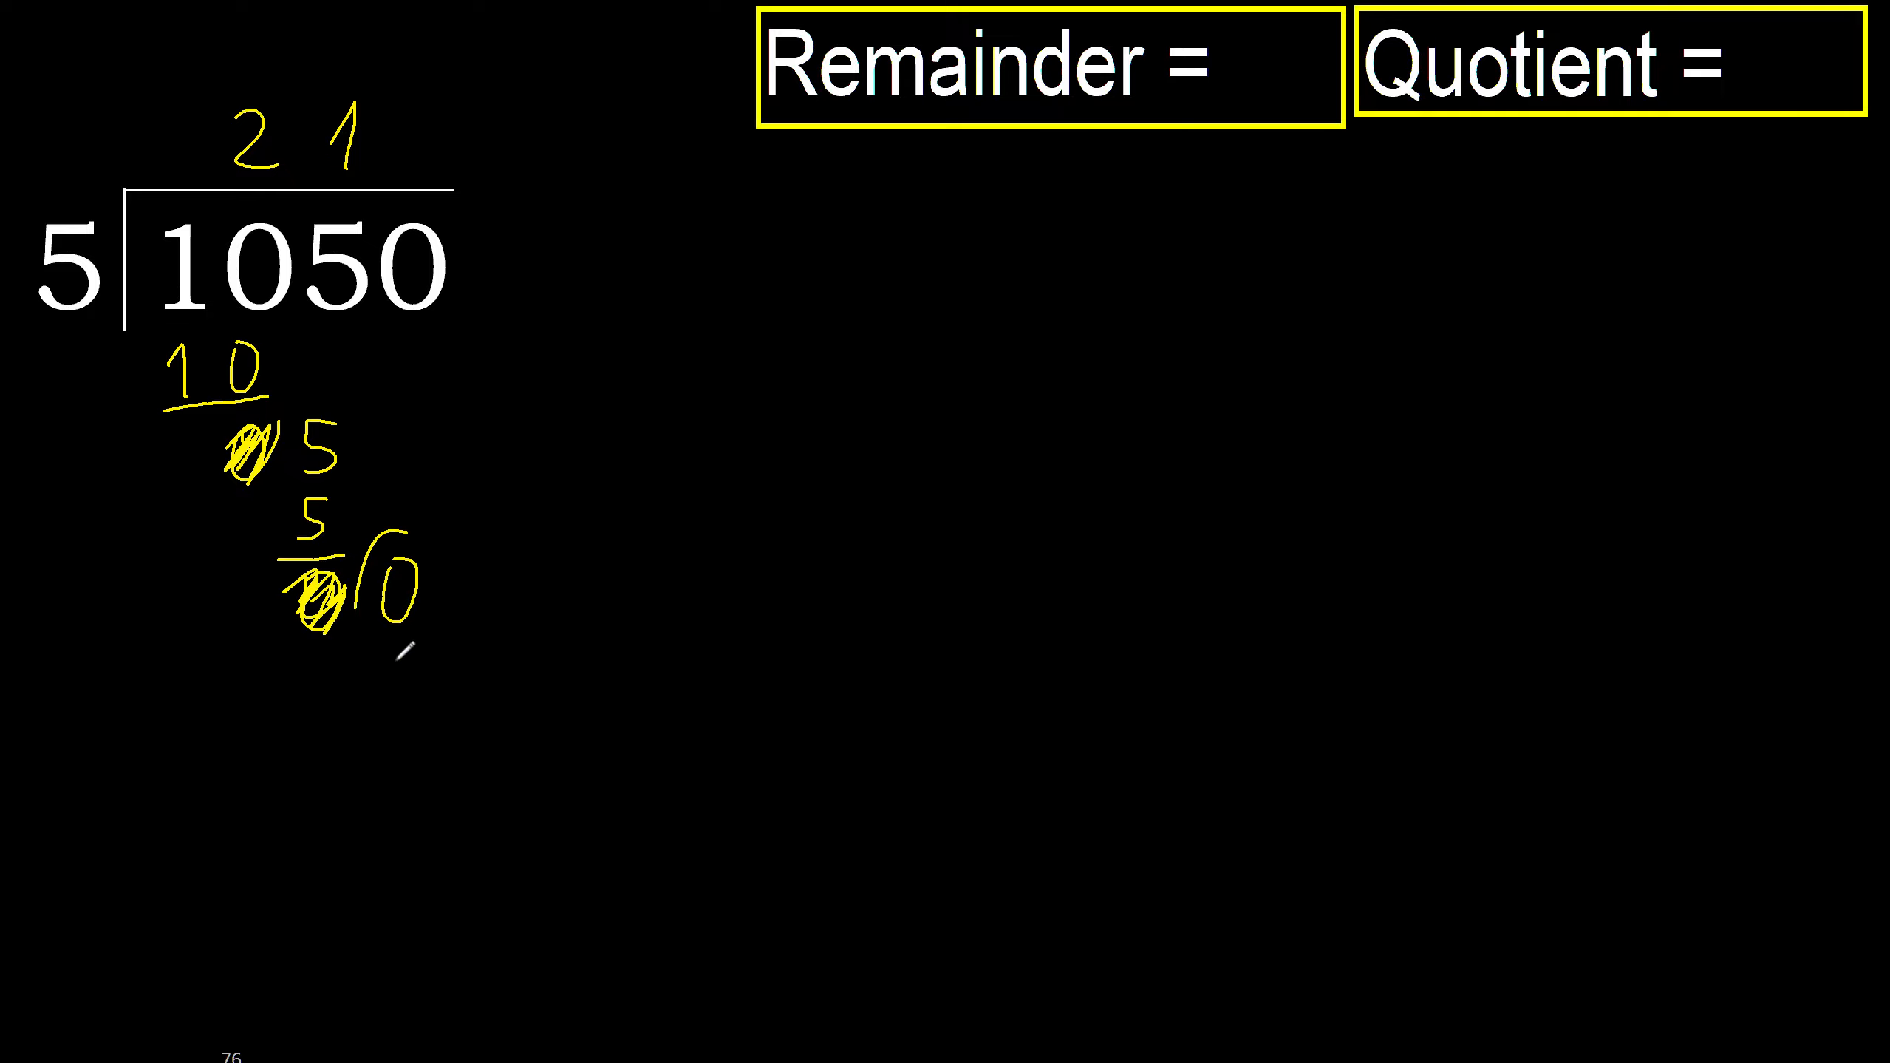